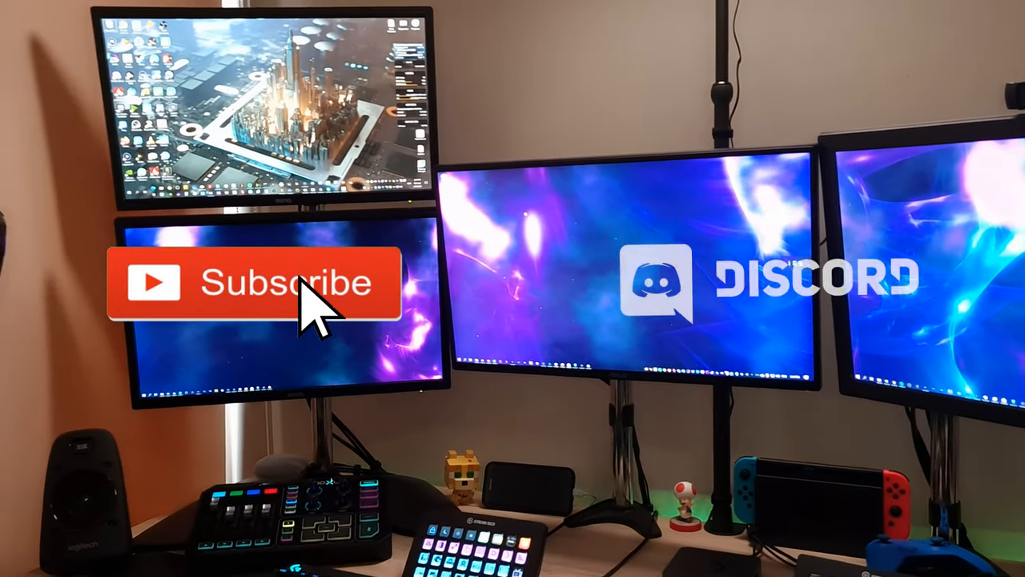
pyautogui.click(256, 282)
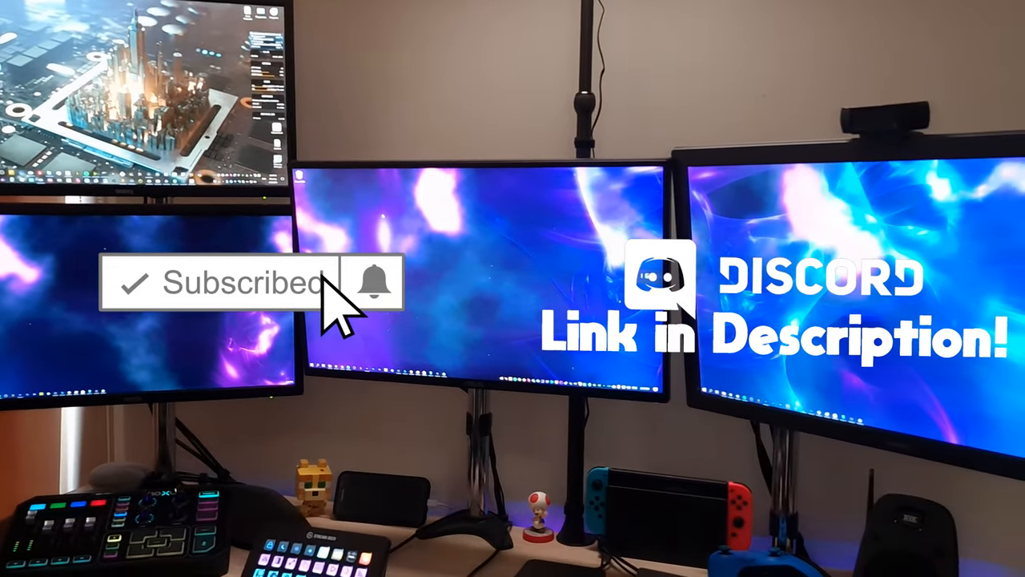